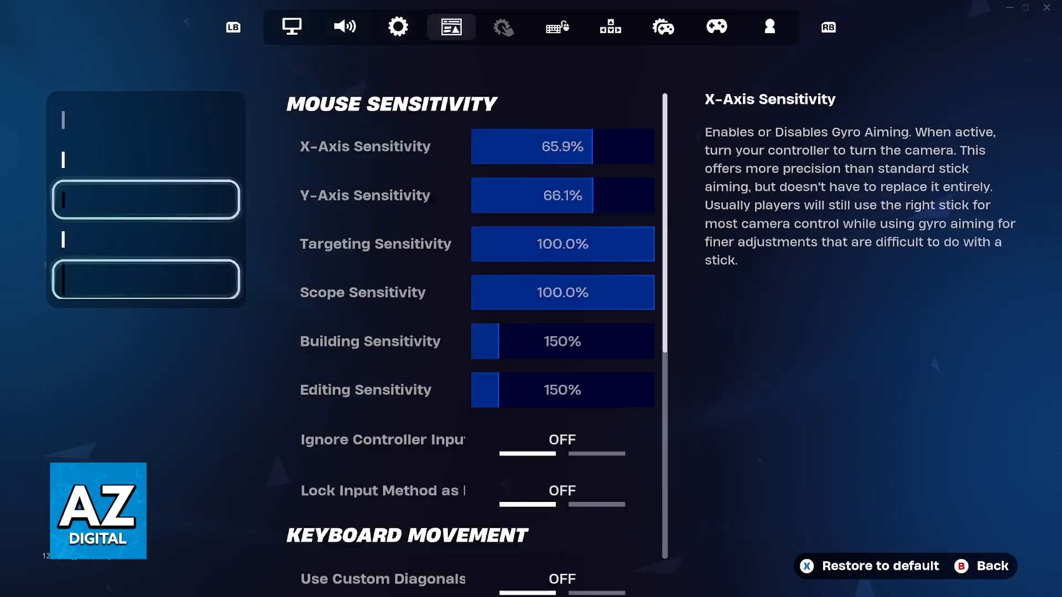
Show Controller Mapping, check Controller Platform and the Controller settings, then return to the Xbox One bindings.
click(716, 26)
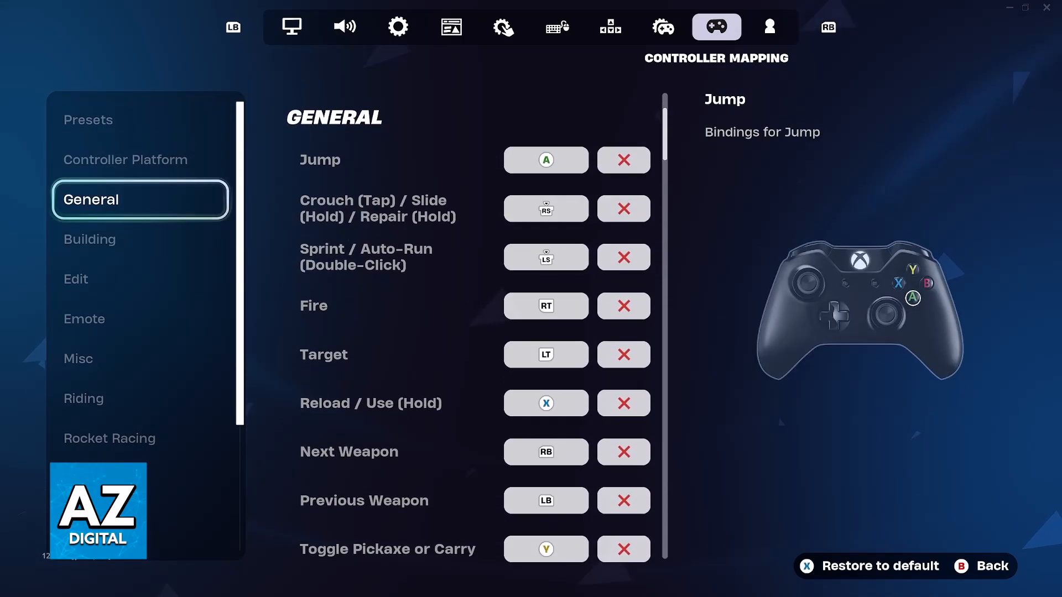
click(125, 159)
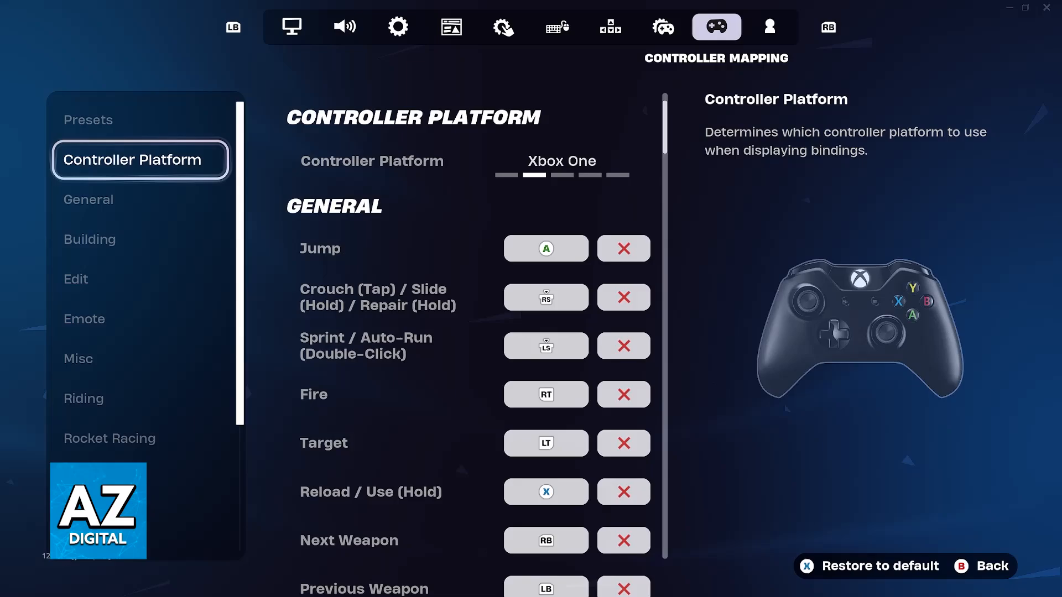
click(663, 26)
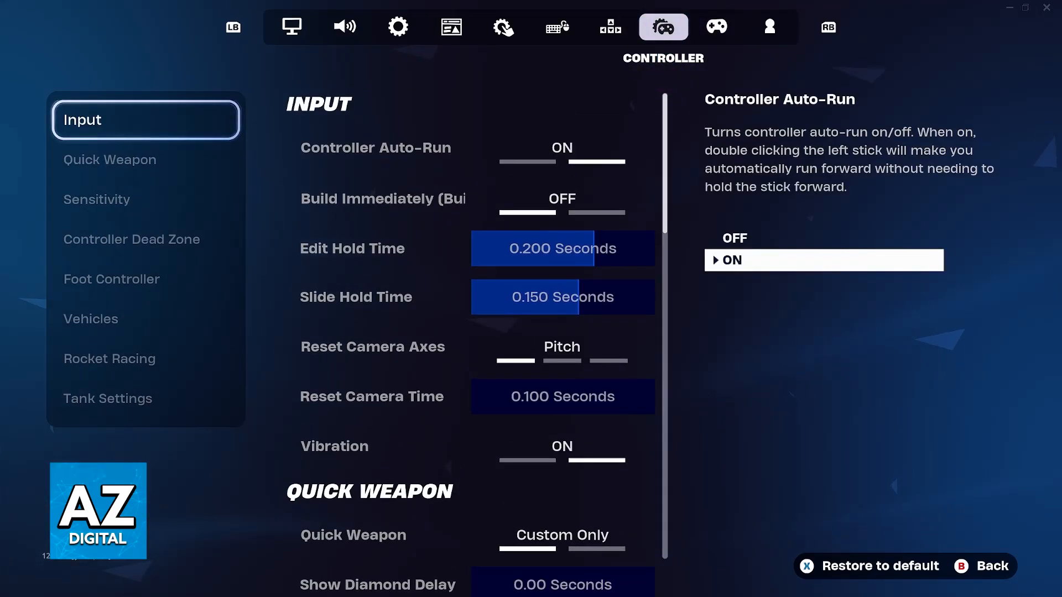
click(716, 27)
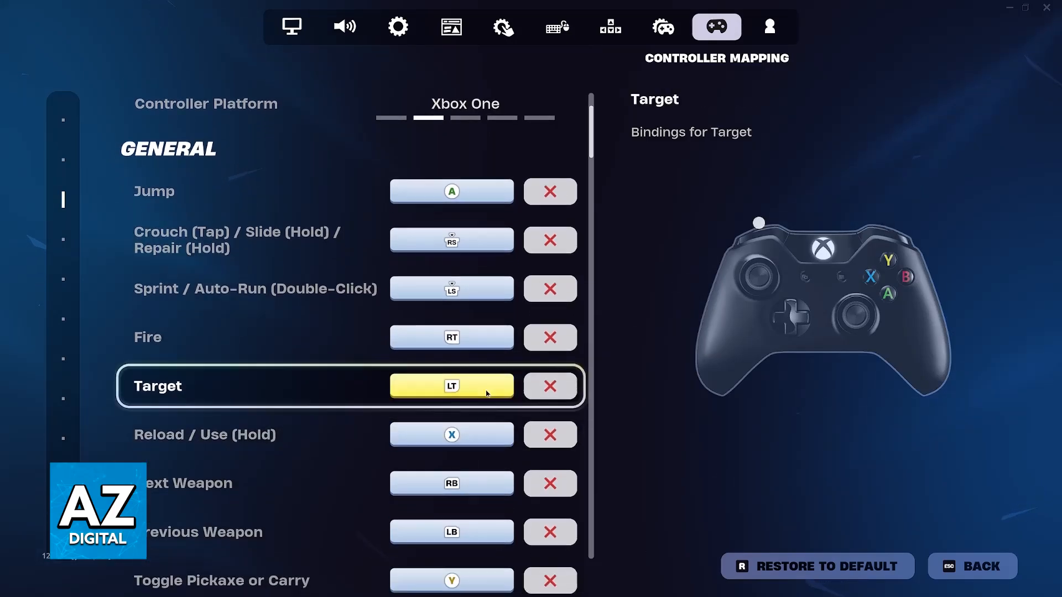
scroll(down, 3)
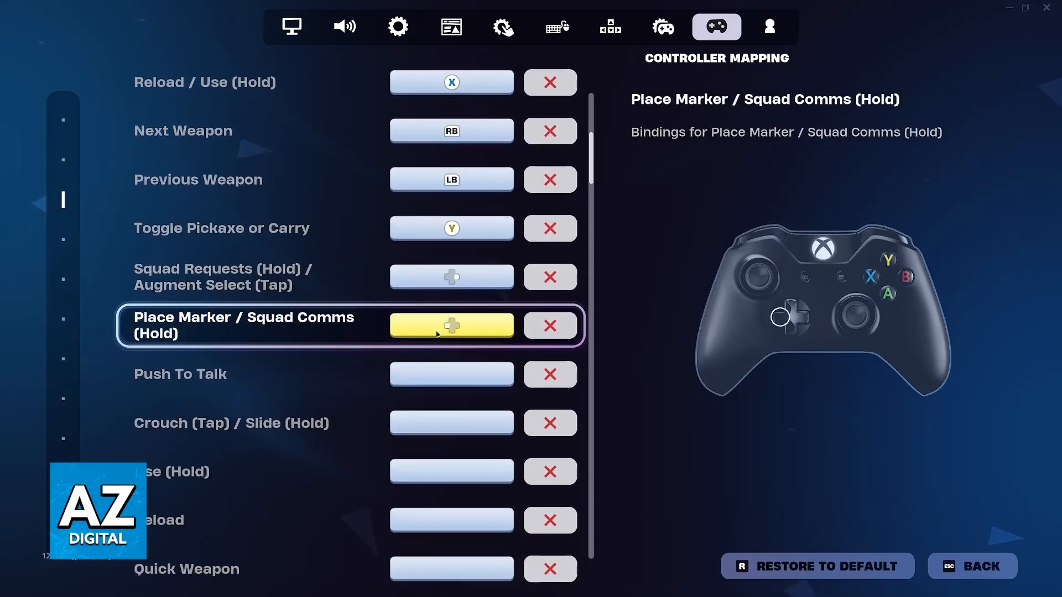
scroll(down, 3)
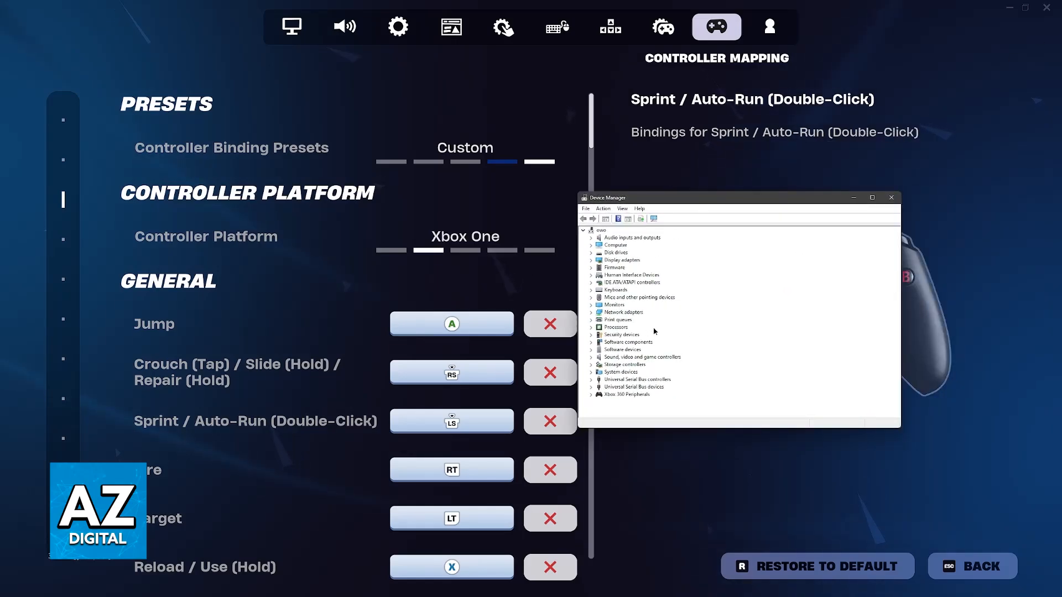
mouse_move(686, 337)
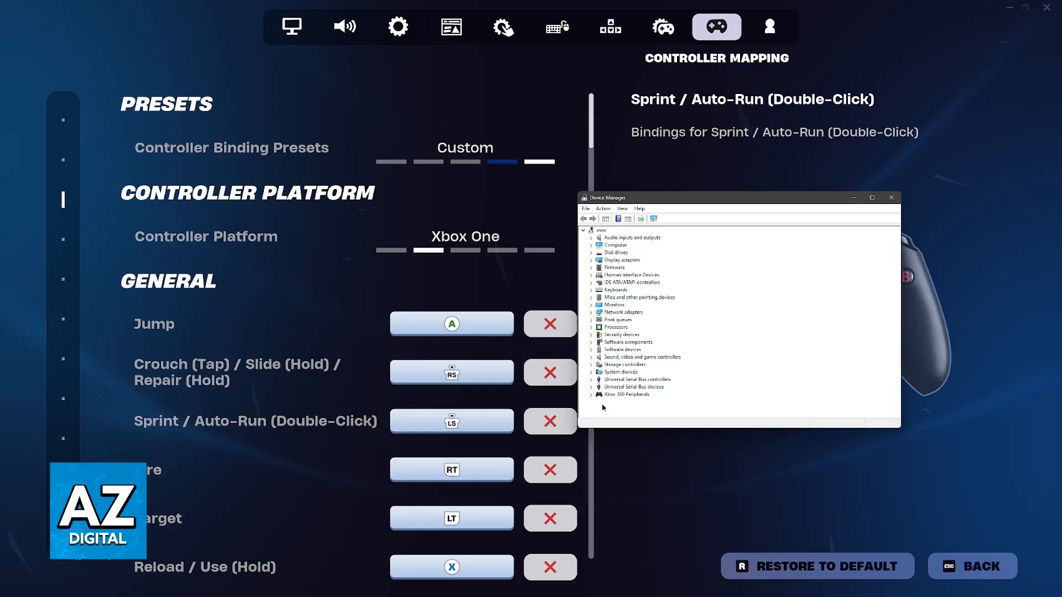
Expand Xbox 360 Peripherals and select the Xbox 360 Controller for Windows device.
click(627, 393)
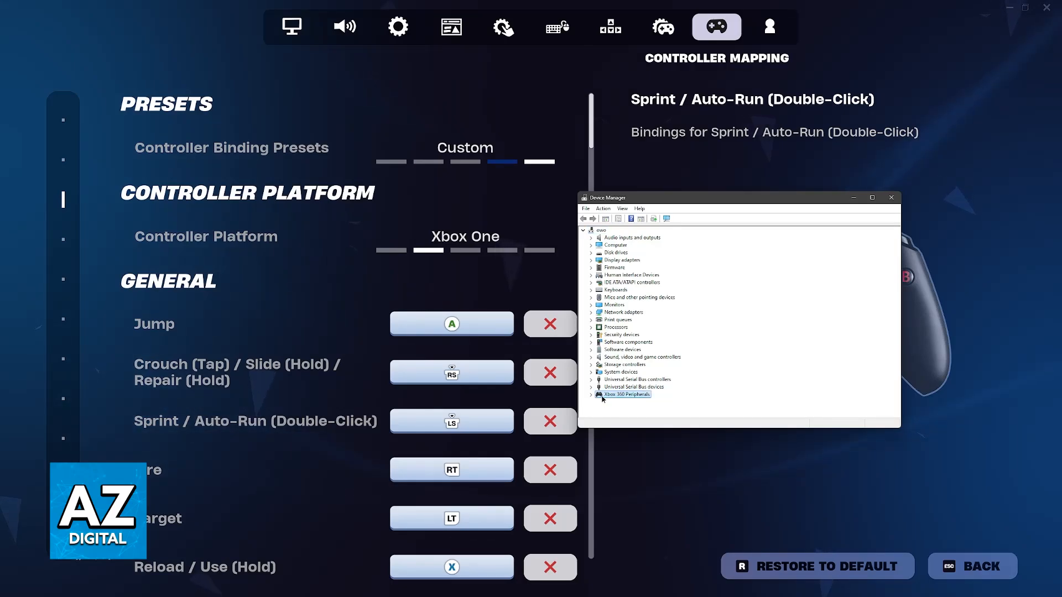
click(592, 394)
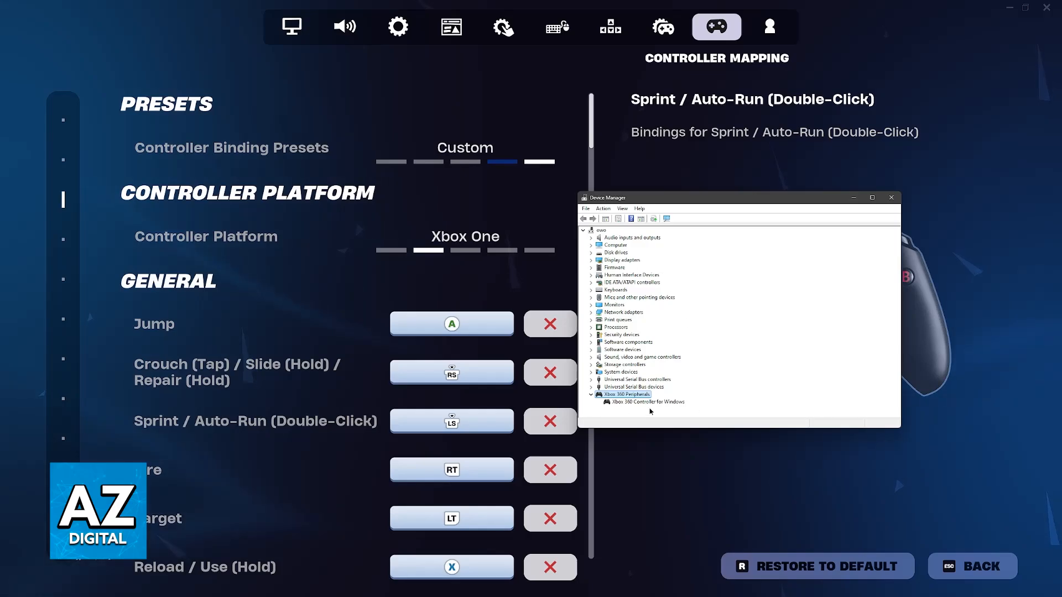
click(650, 401)
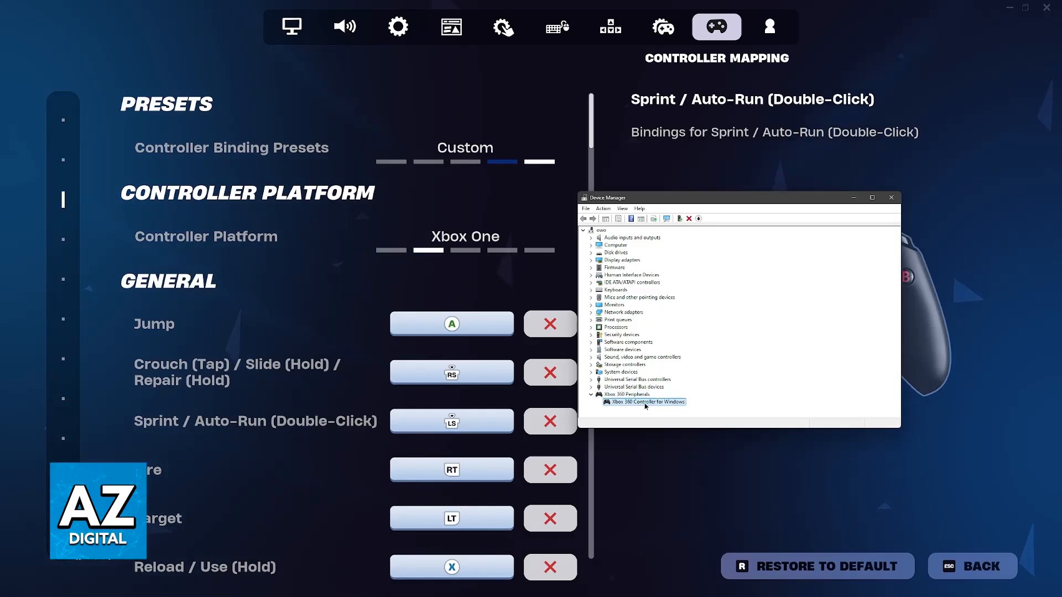
mouse_move(663, 413)
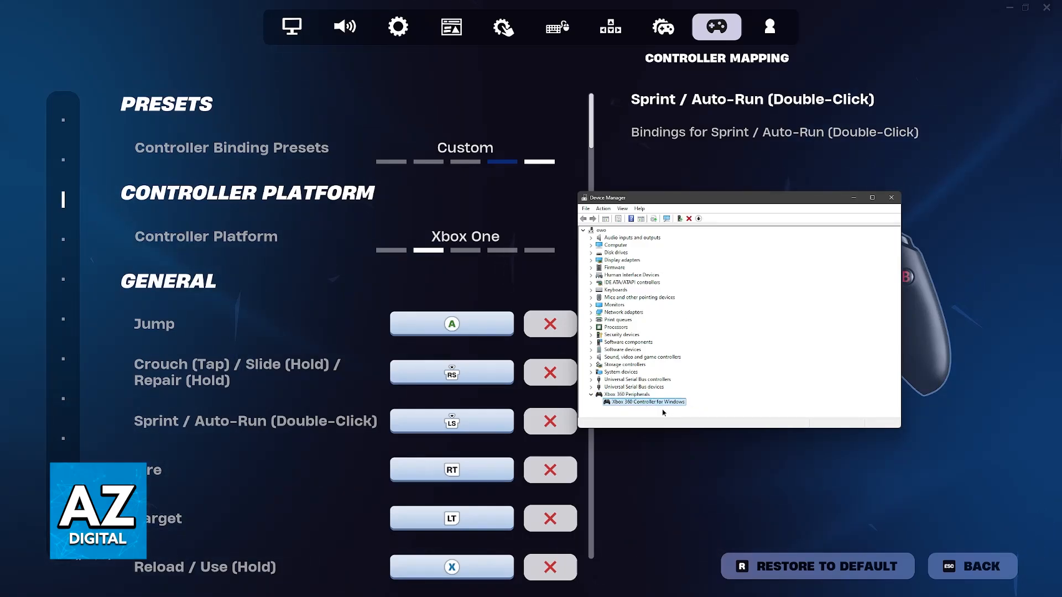
right_click(645, 402)
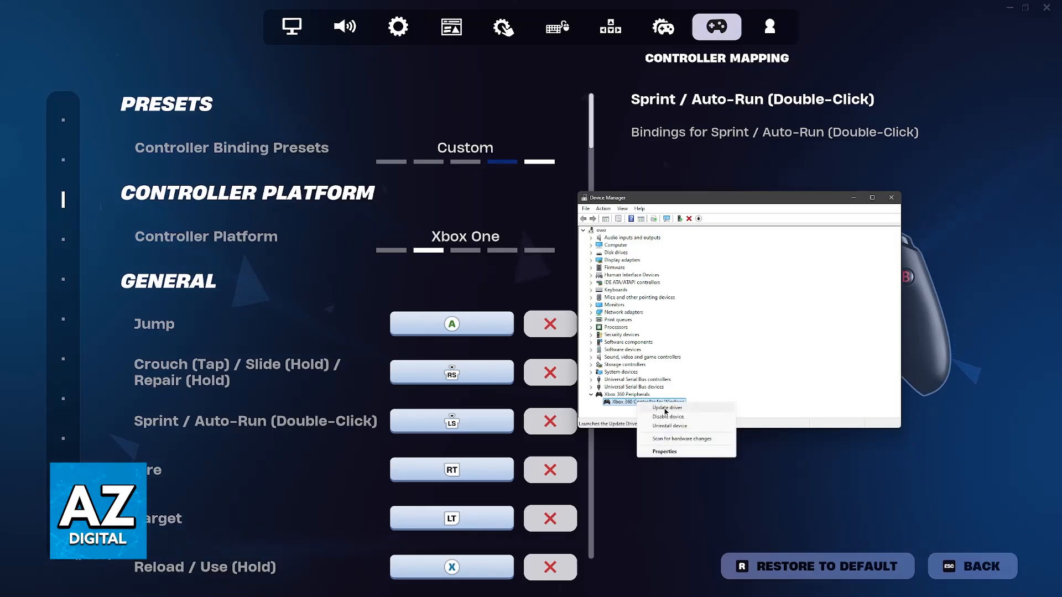
click(666, 408)
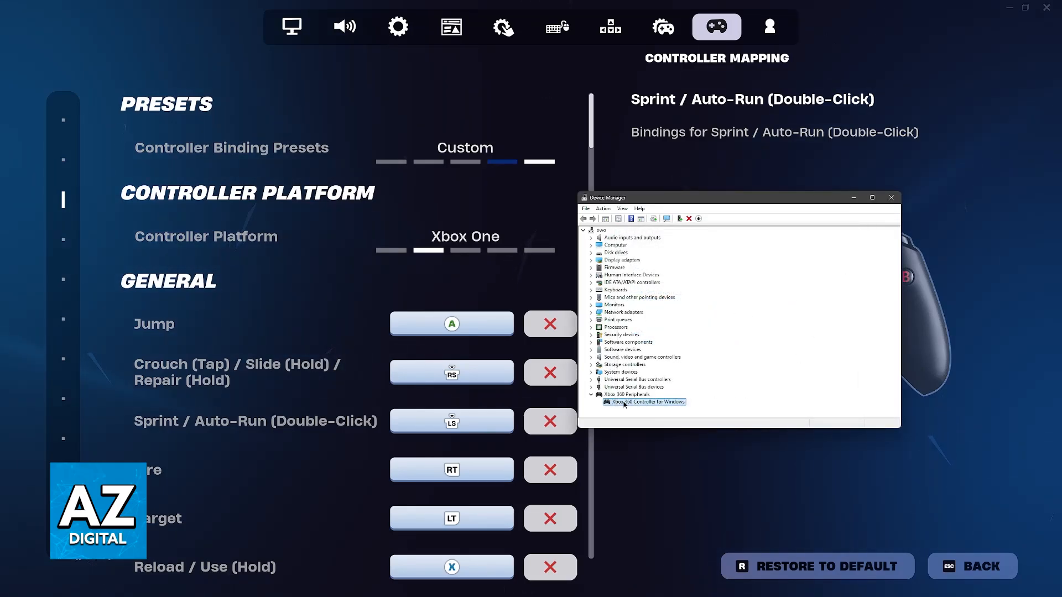
right_click(641, 402)
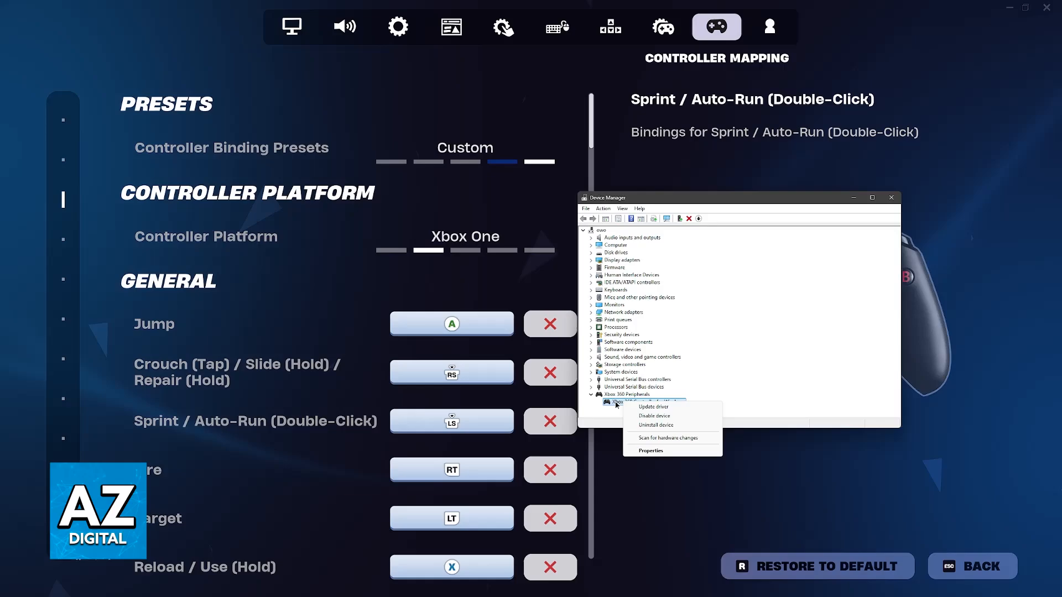
mouse_move(654, 416)
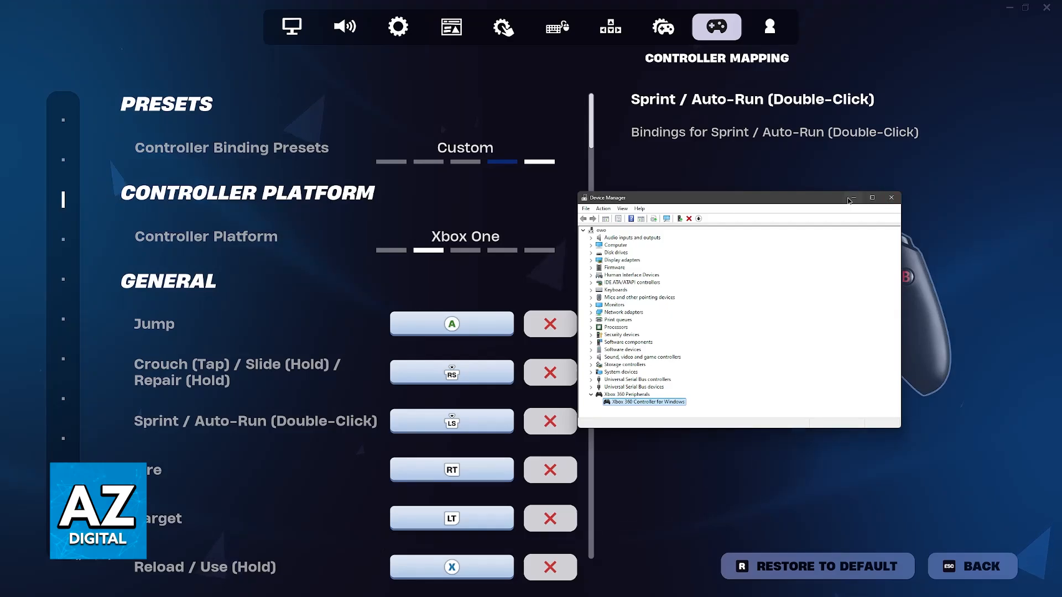
mouse_move(853, 201)
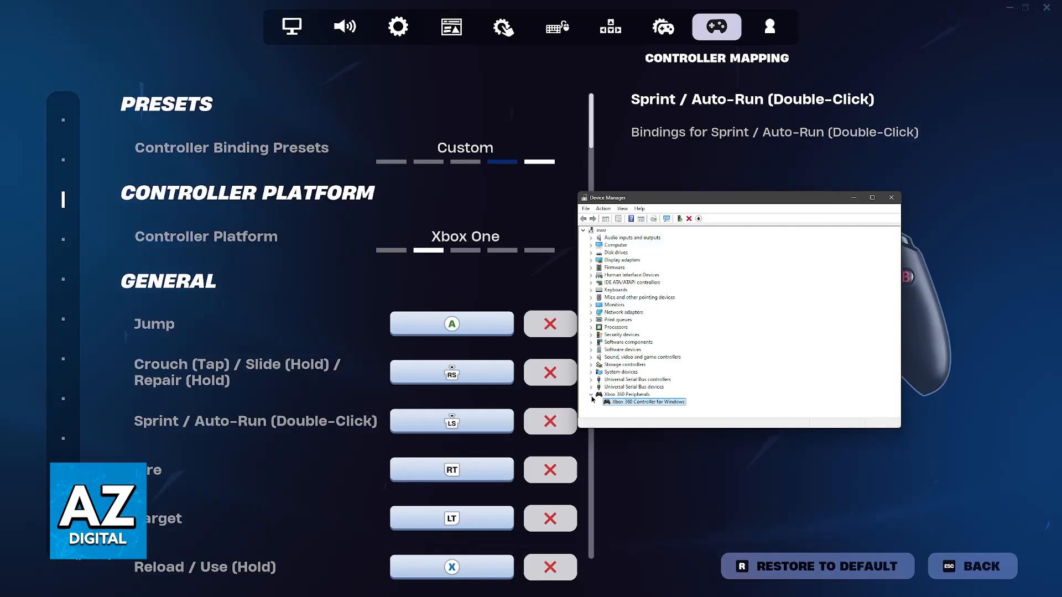
Close Device Manager and scroll the DS4Windows download page to the extracted folder.
click(892, 197)
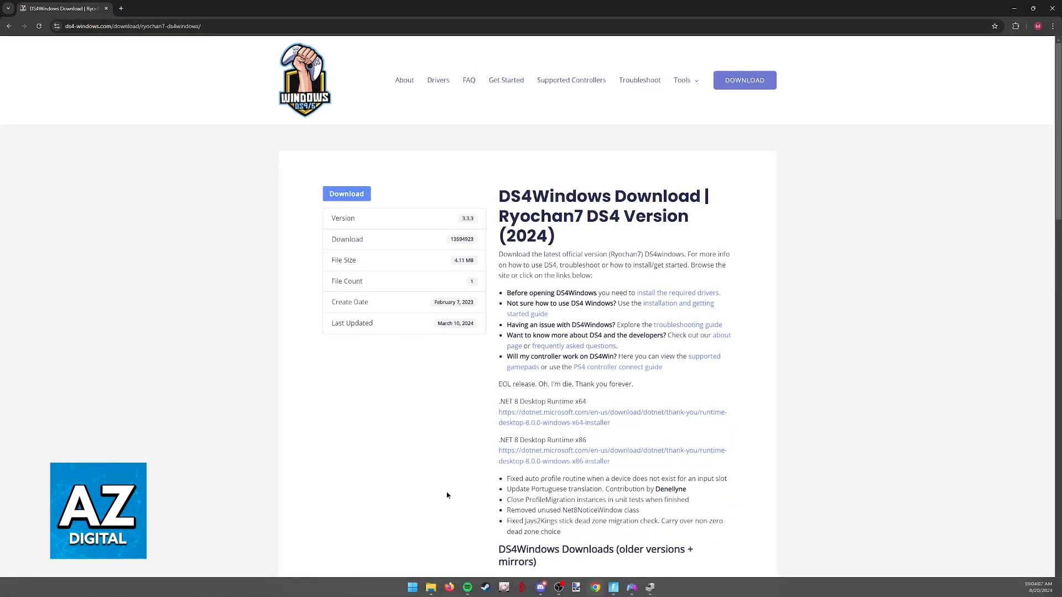
scroll(down, 3)
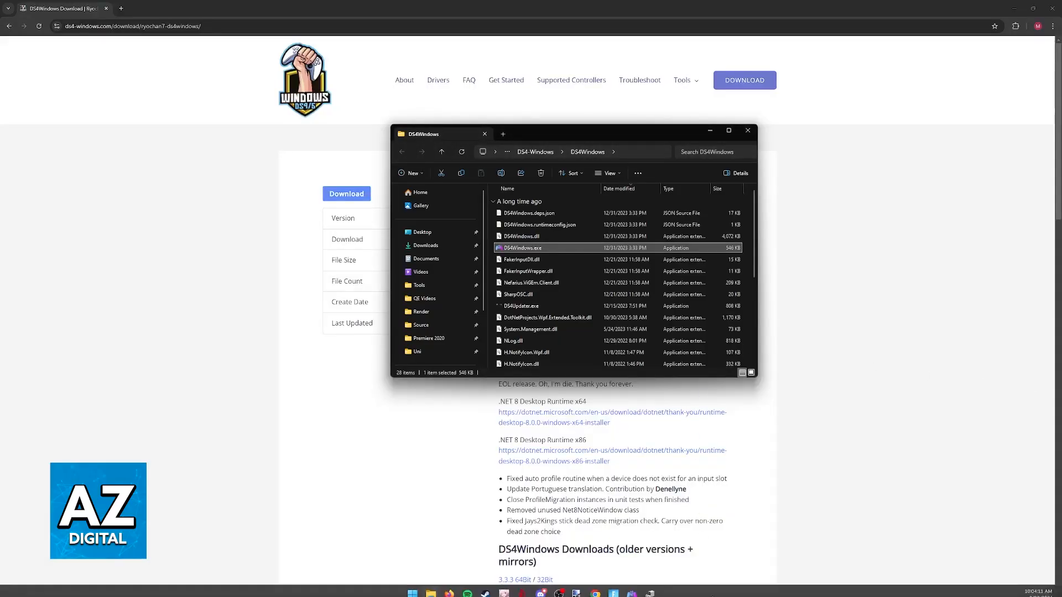
Launch DS4Windows.exe and start a New profile from the Profiles list.
double_click(521, 247)
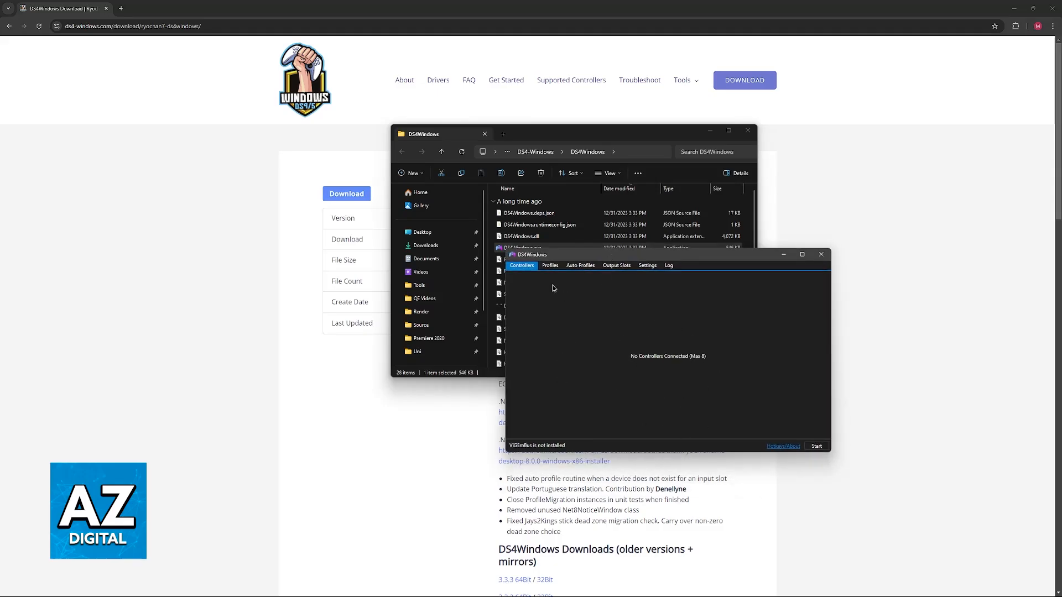
mouse_move(607, 313)
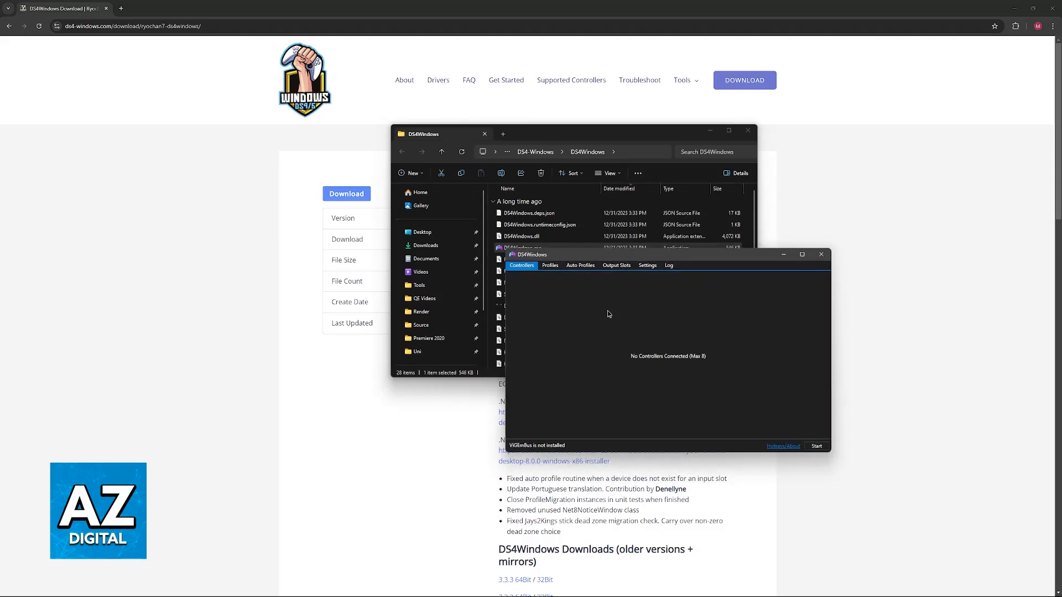
click(550, 264)
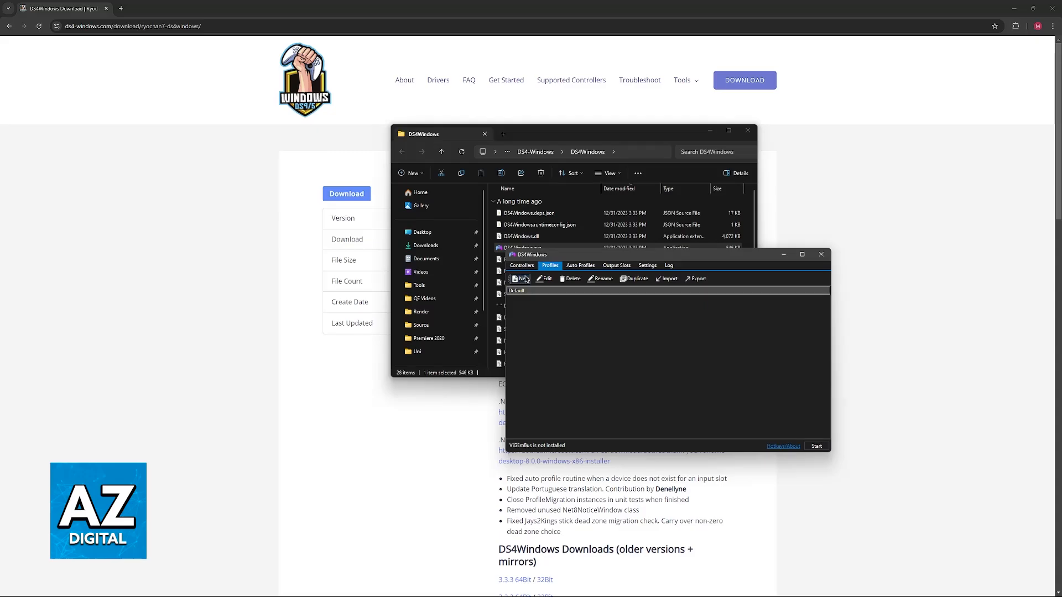
click(520, 279)
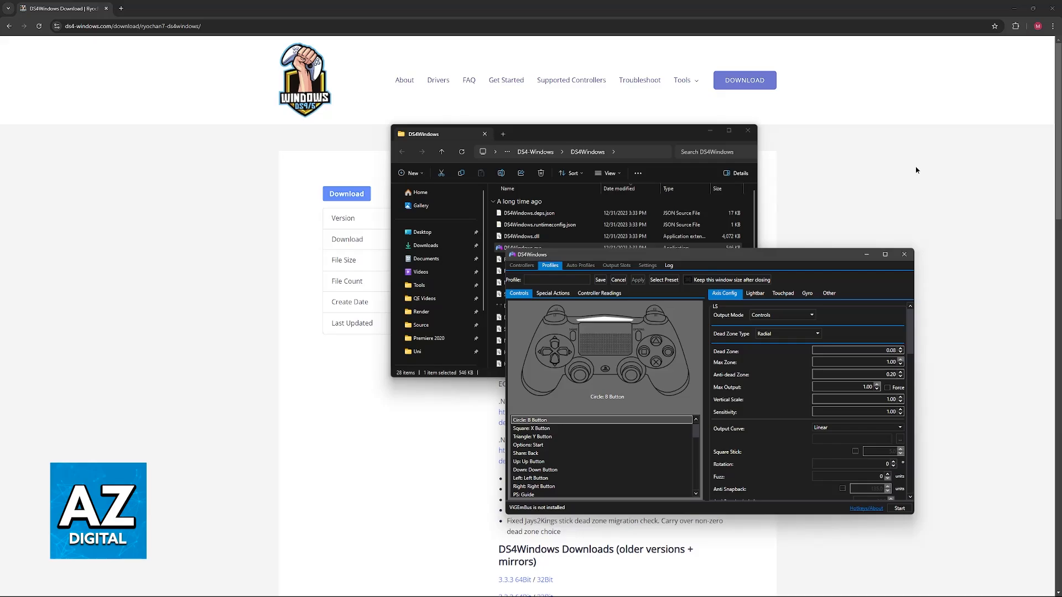
mouse_move(928, 177)
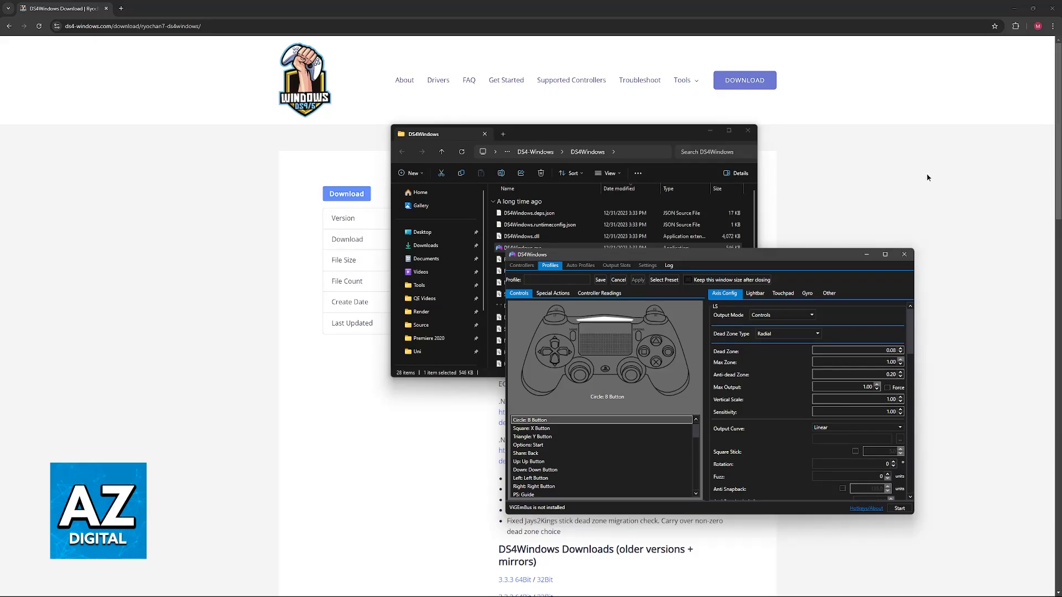